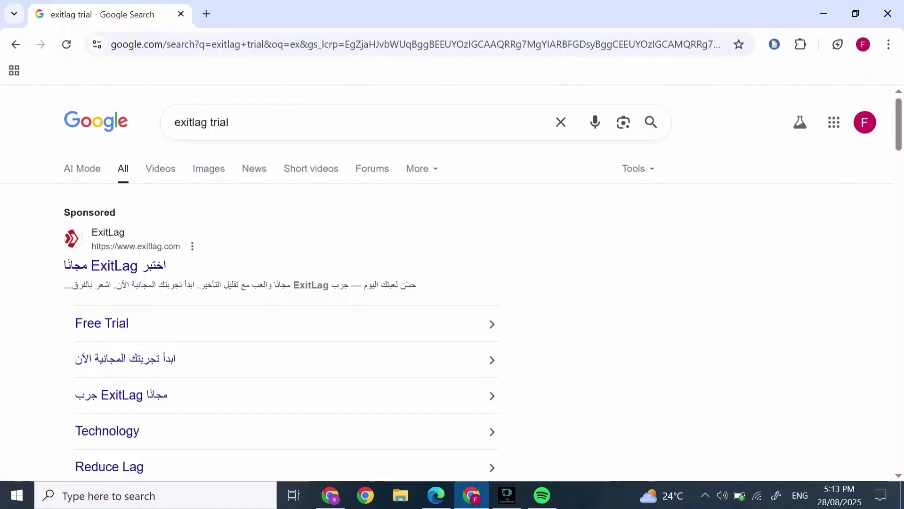
# Step: Enter the ExitLag Trial client area and bring the Choose your plan section with Solo into view
pyautogui.scroll(-3)
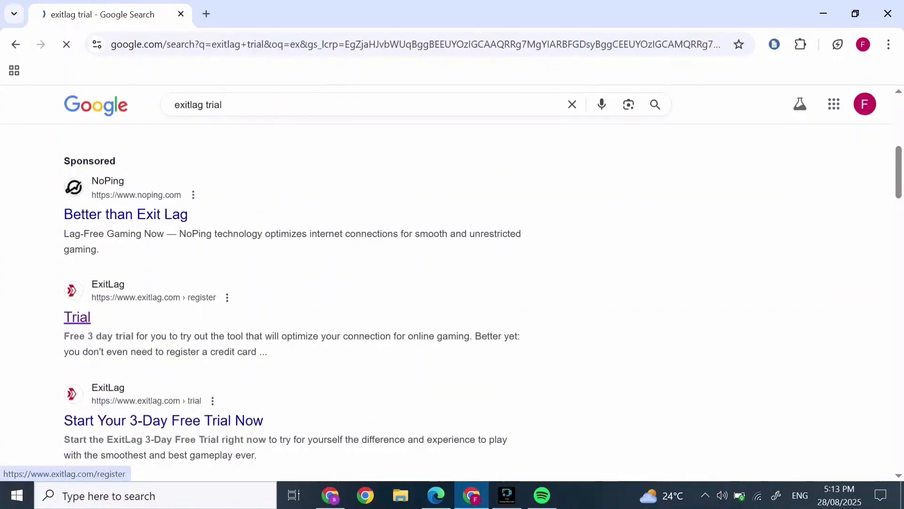
pyautogui.click(76, 317)
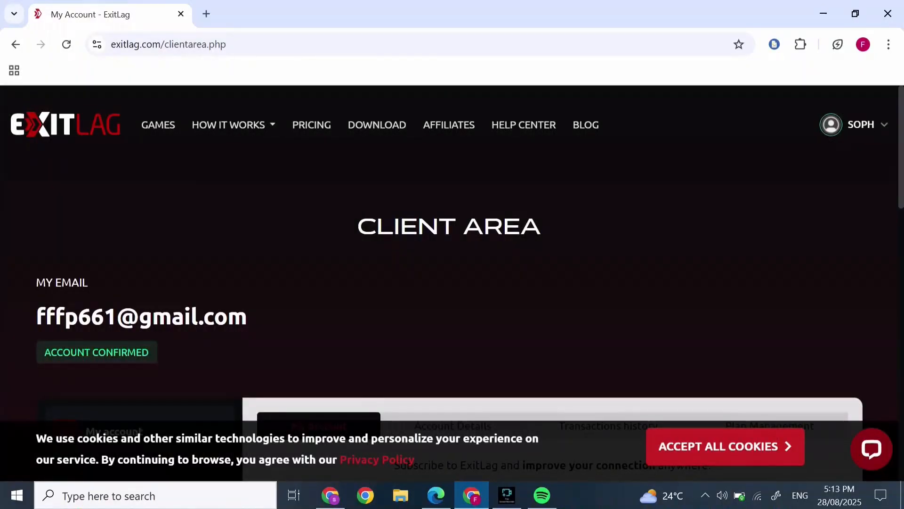
pyautogui.scroll(-3)
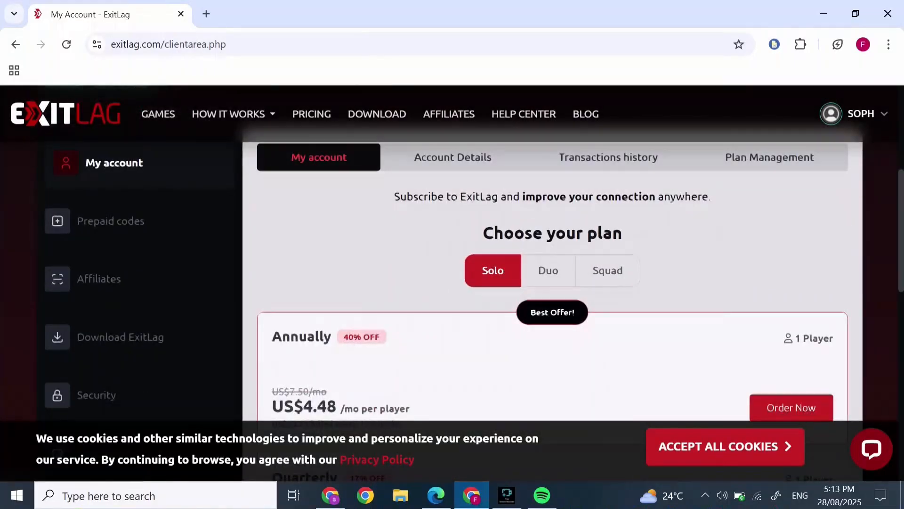
pyautogui.scroll(-3)
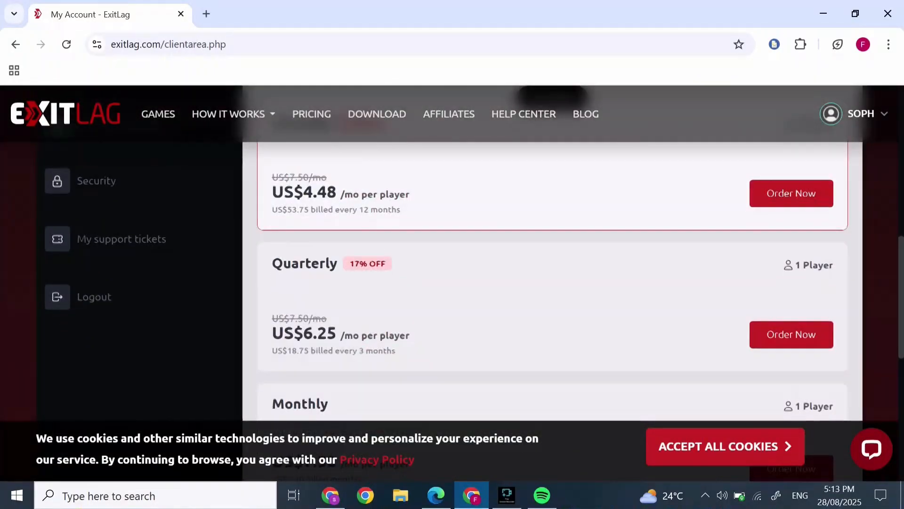
pyautogui.scroll(3)
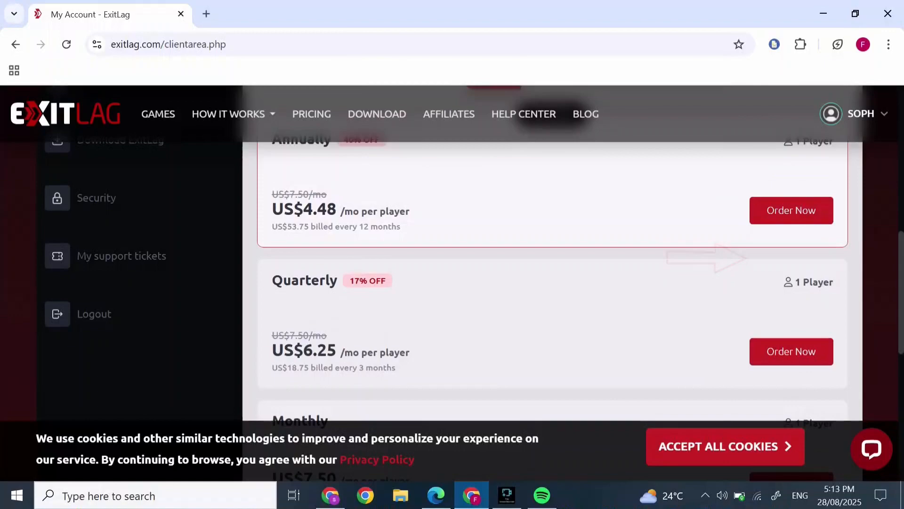
pyautogui.scroll(3)
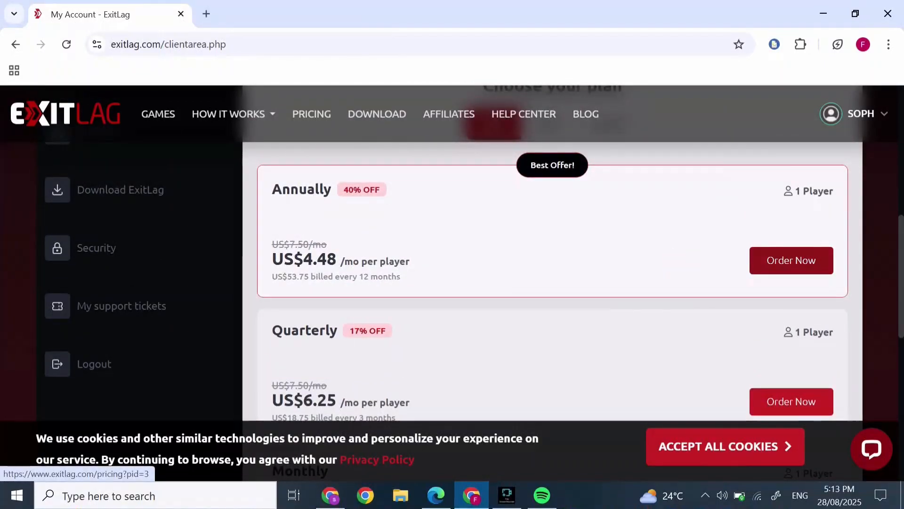
# Step: Order the Solo Annual plan at US$4.48 per month from the plan cards
pyautogui.click(791, 259)
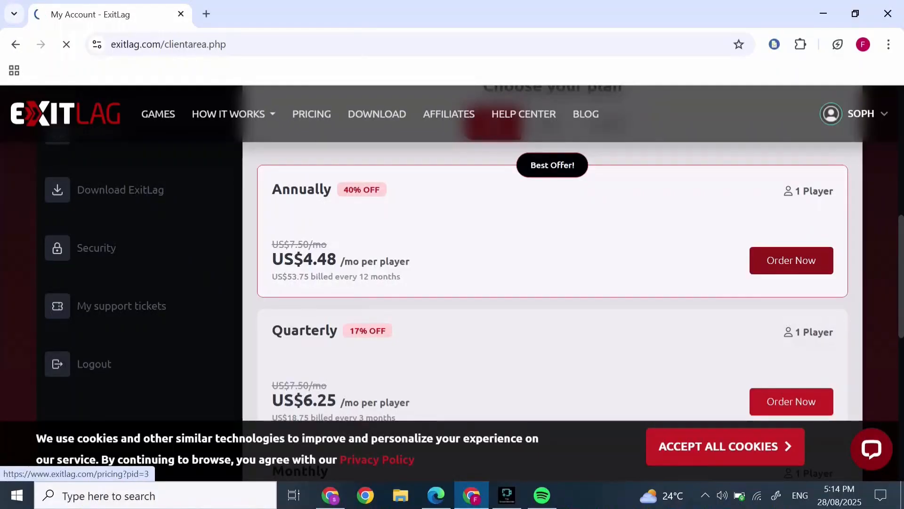
pyautogui.click(791, 260)
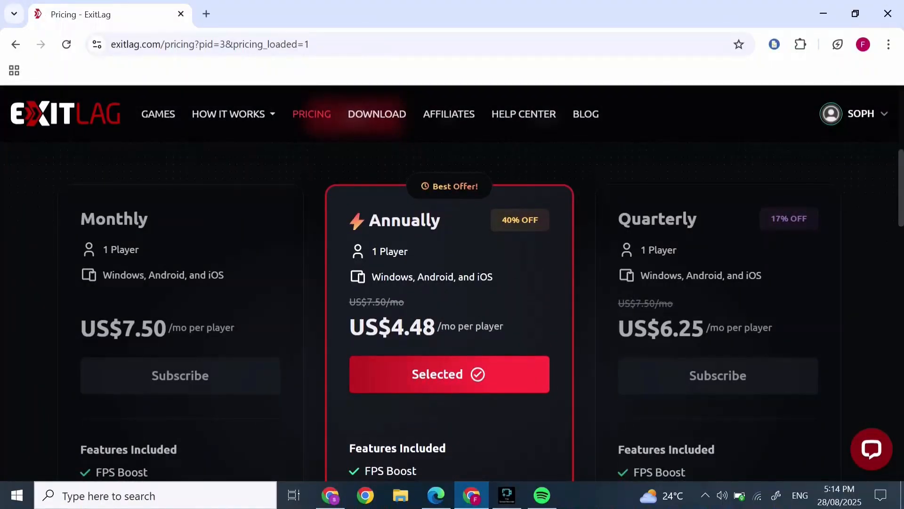
# Step: Proceed to checkout with Solo Annual in the cart (US$53.75) and review payment methods down to Continue
pyautogui.click(448, 374)
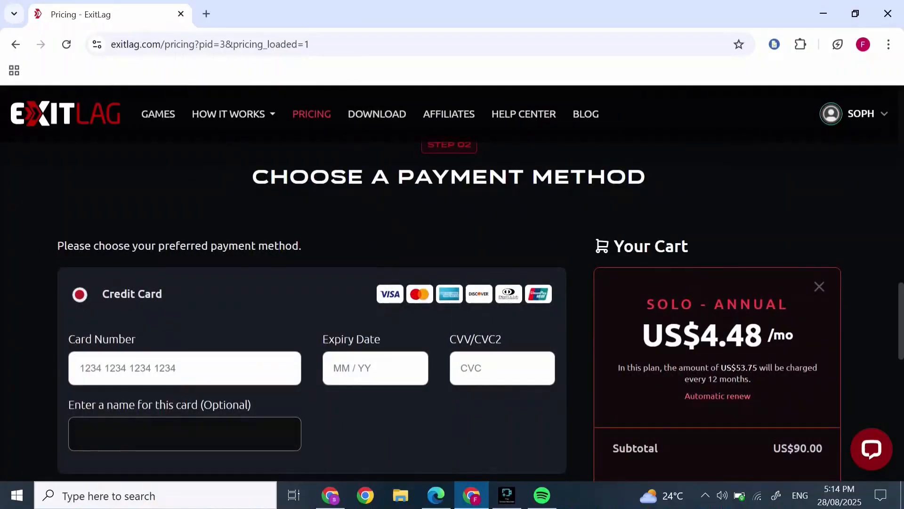
pyautogui.scroll(-3)
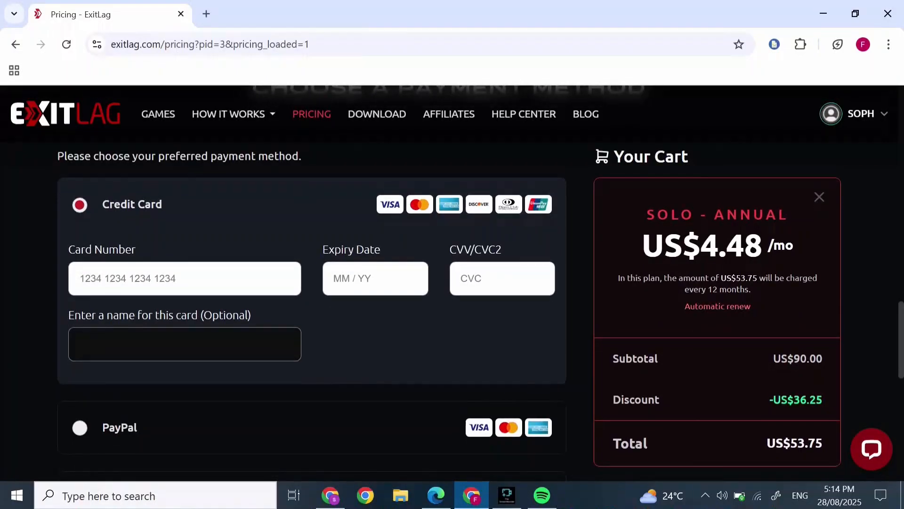
pyautogui.scroll(-3)
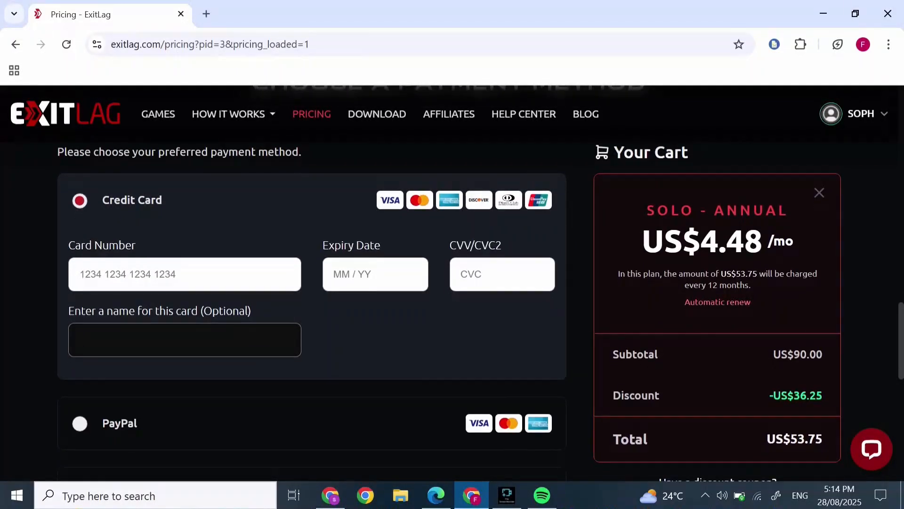
pyautogui.scroll(-3)
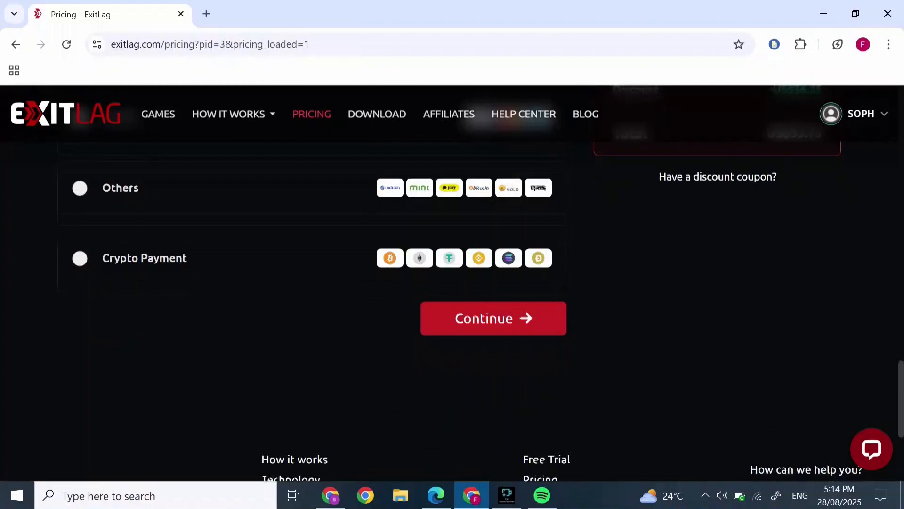